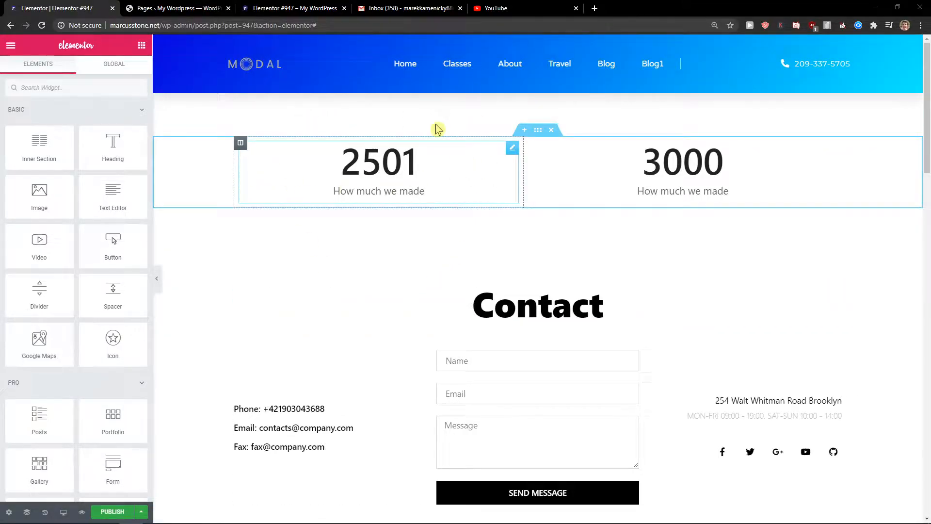
Step: Switch from the Elementor editor to the WordPress Pages list
left_click(175, 8)
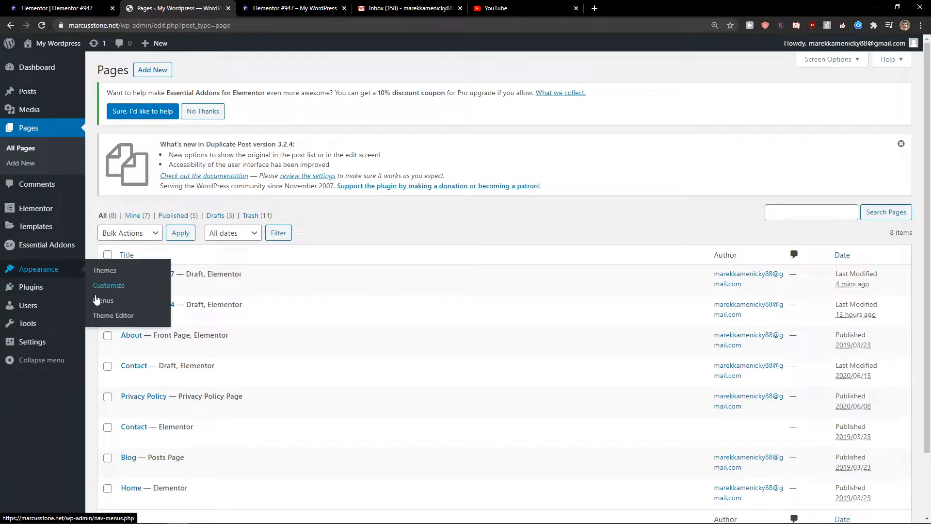
Step: Remove the Blog1 custom link from the main menu in Appearance > Menus
left_click(104, 300)
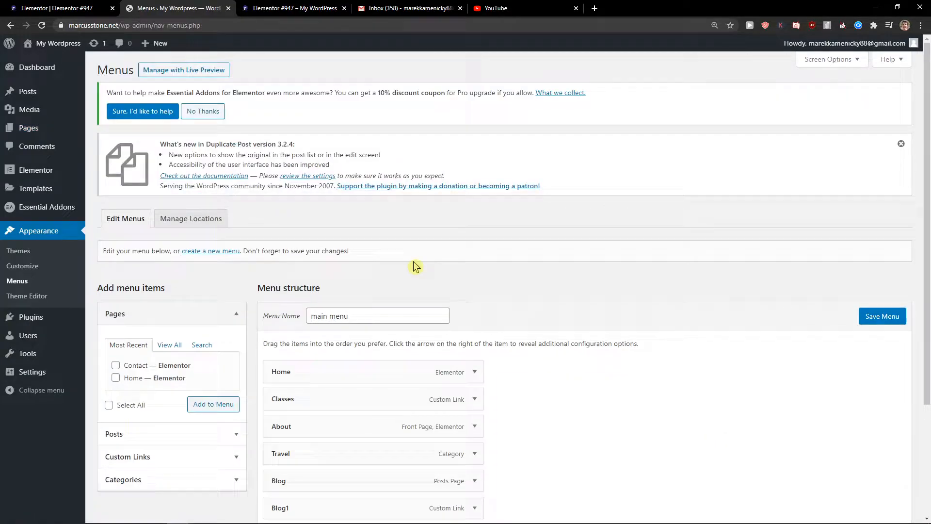
scroll("down", 3)
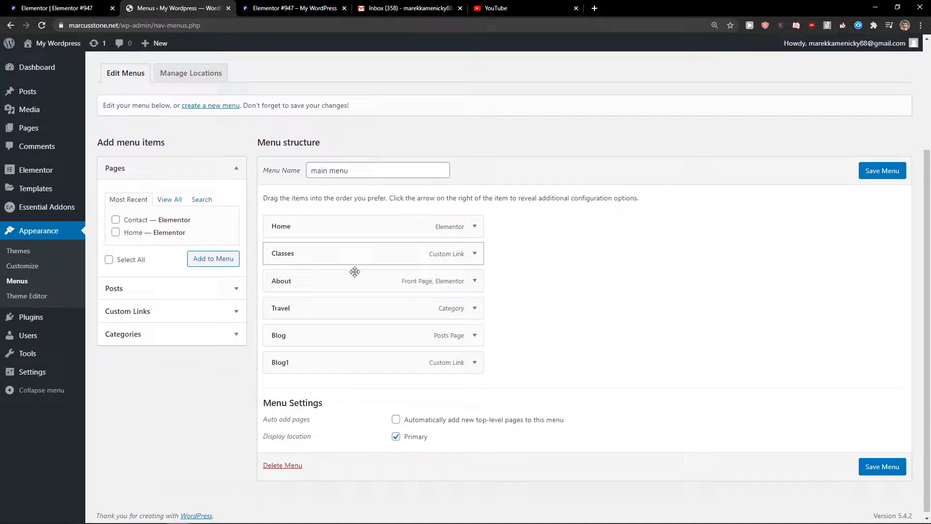
left_click(475, 362)
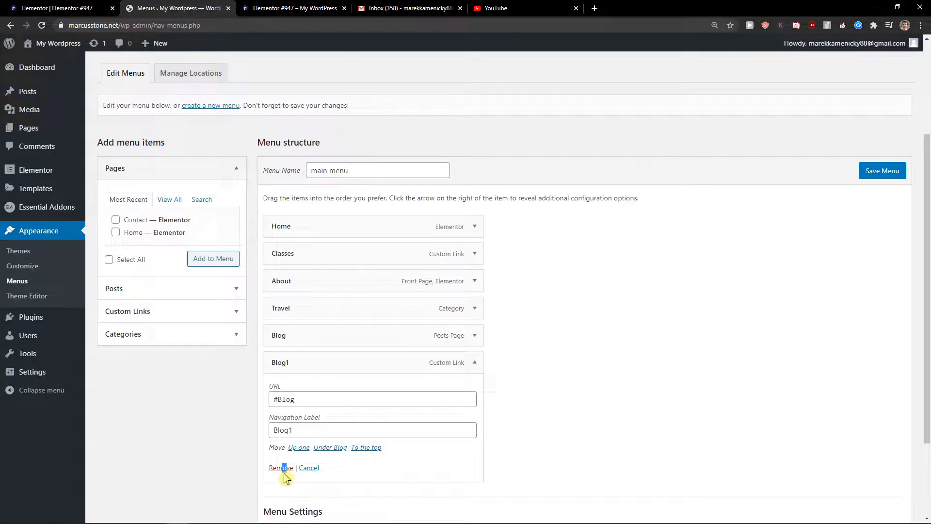
left_click(279, 467)
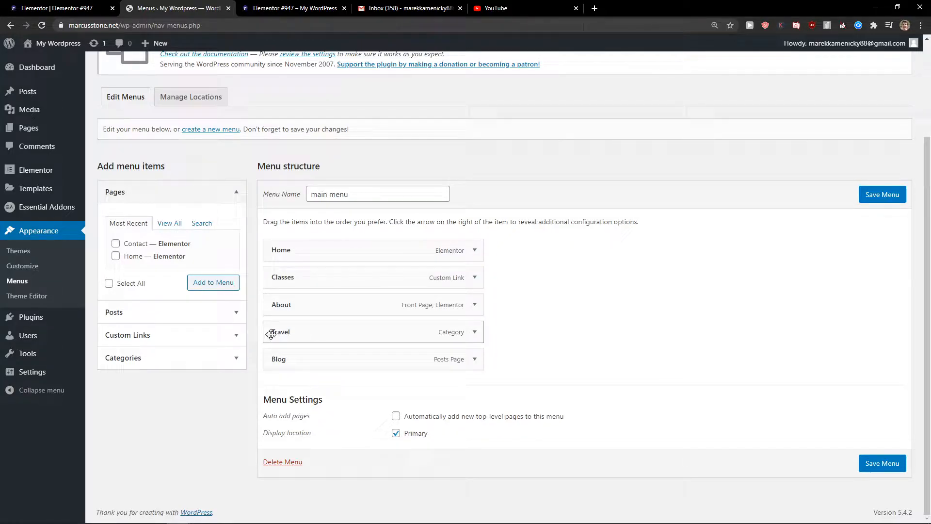
Step: Nest Travel and Blog under Classes as sub-items and save the menu
left_click_drag(279, 331, 307, 316)
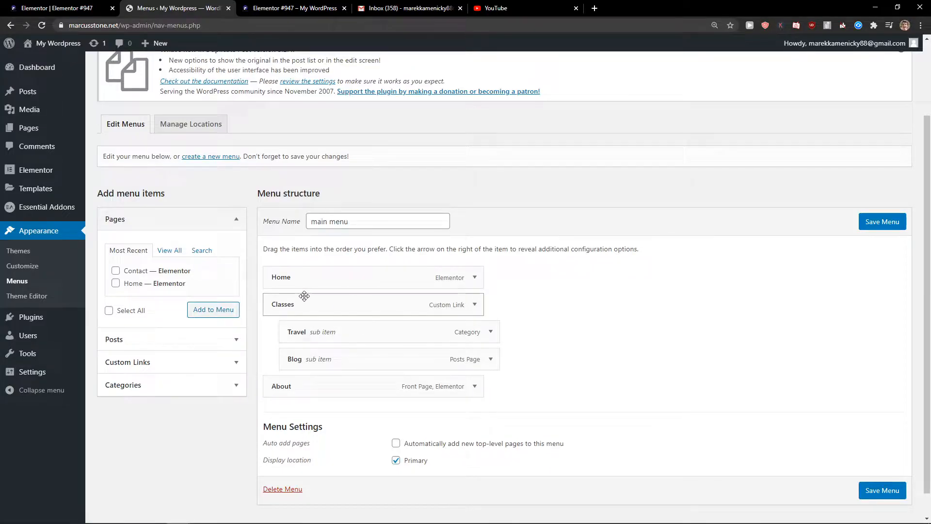
left_click(882, 221)
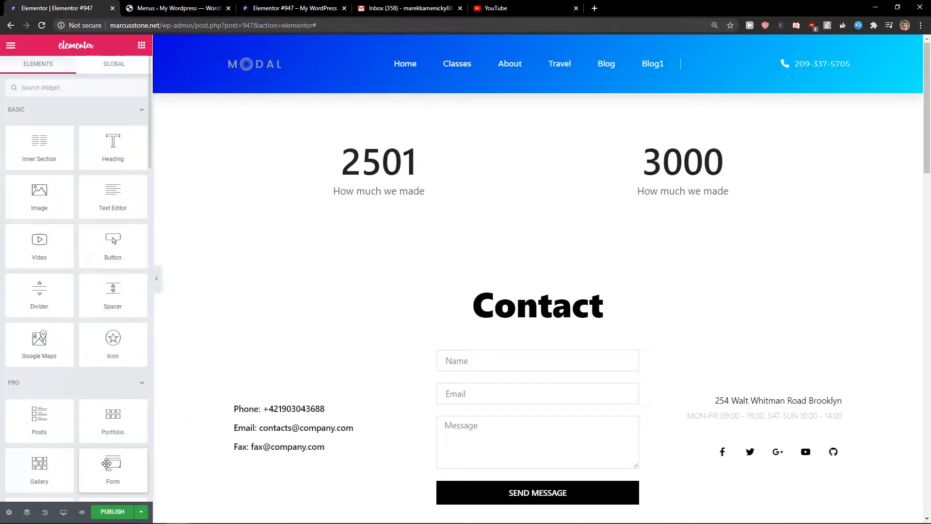
Step: Reload the Elementor editor so the header shows Home, Classes with dropdown, and About
left_click(40, 25)
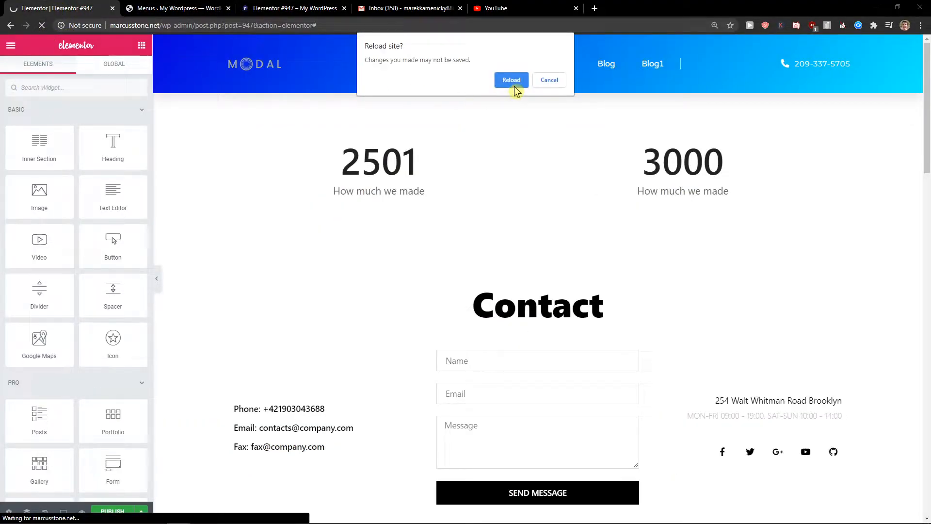
left_click(511, 79)
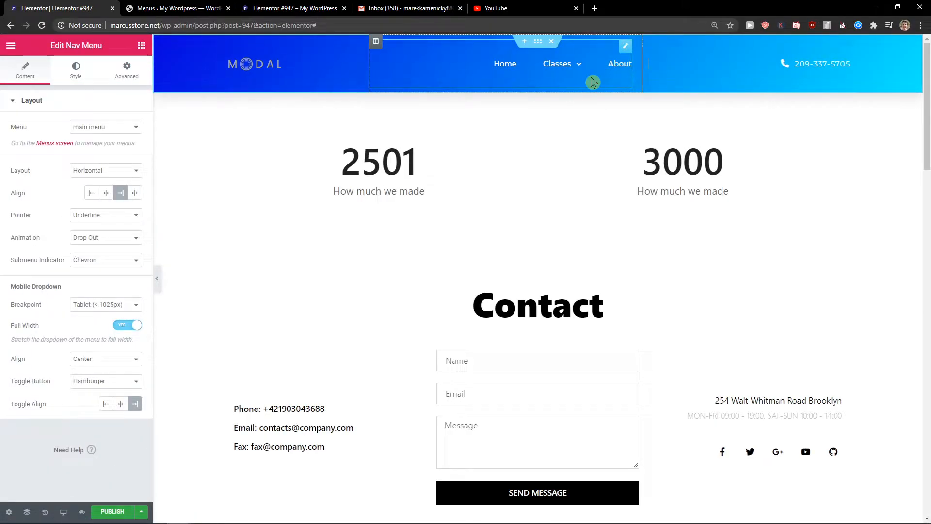
mouse_move(422, 54)
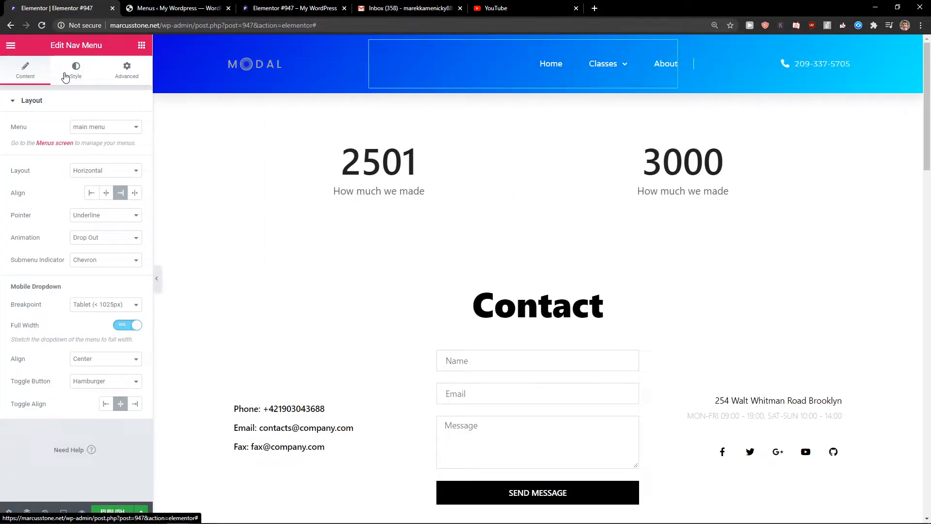
Step: Set the Nav Menu breakpoint to Tablet and centre the menu items
left_click(104, 303)
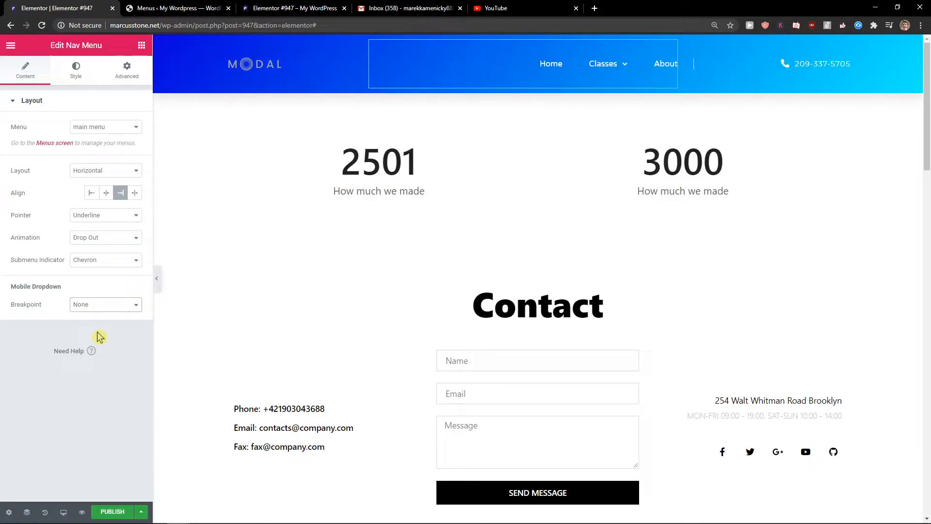
left_click(104, 304)
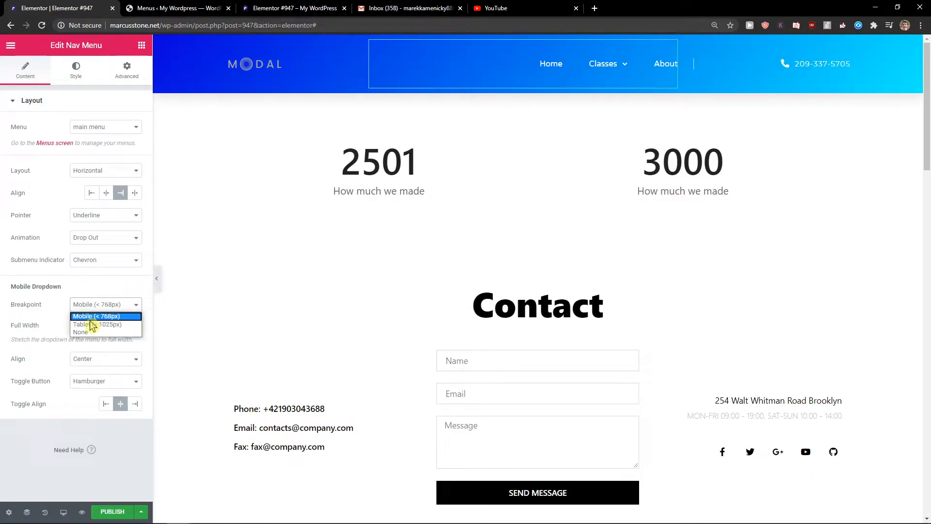
left_click(97, 324)
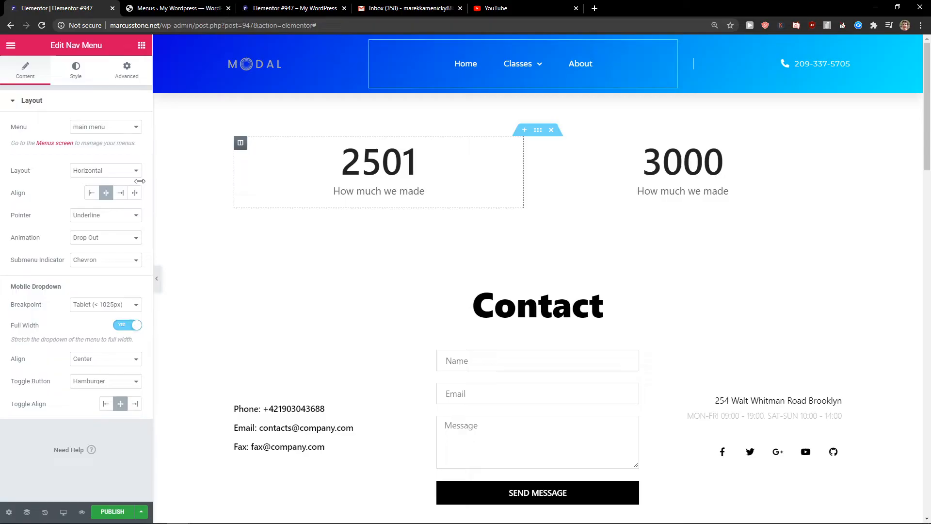
left_click(523, 64)
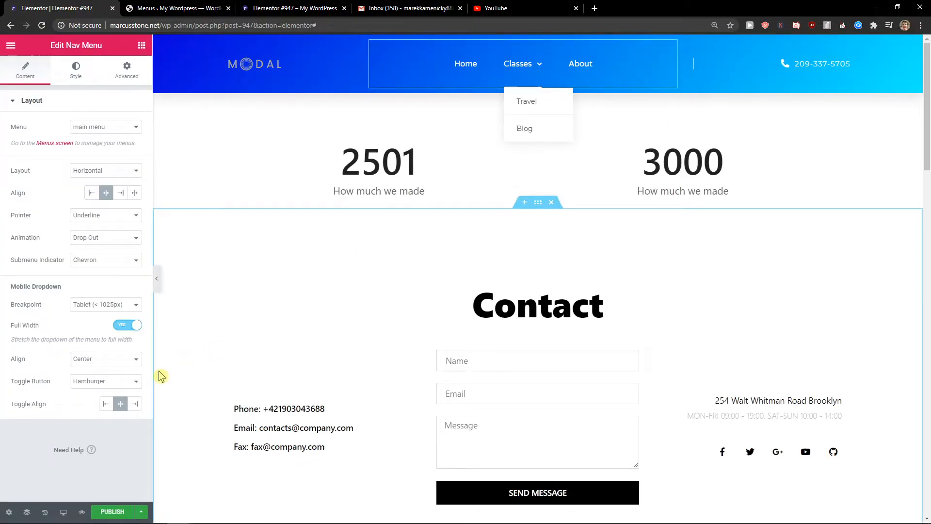
mouse_move(81, 512)
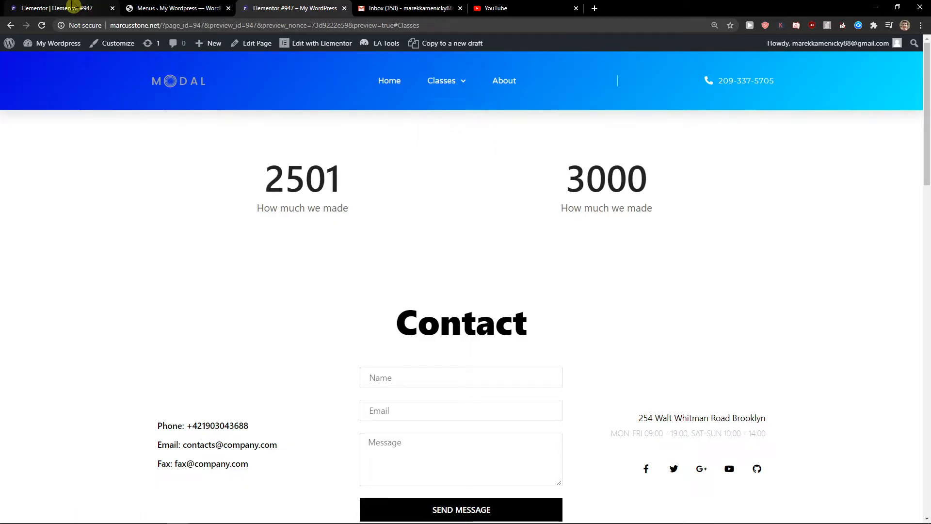
Step: Change the Nav Menu layout from Horizontal to Dropdown, showing a hamburger toggle
left_click(105, 171)
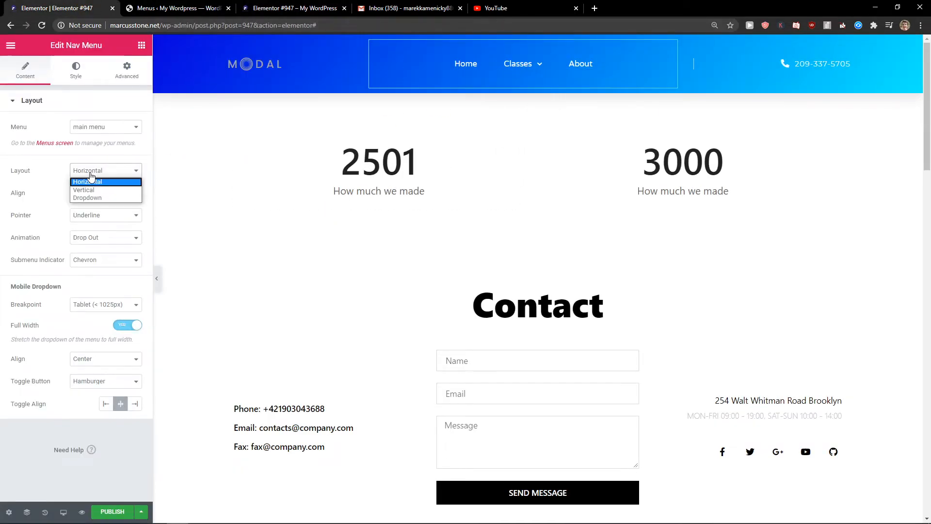
left_click(87, 197)
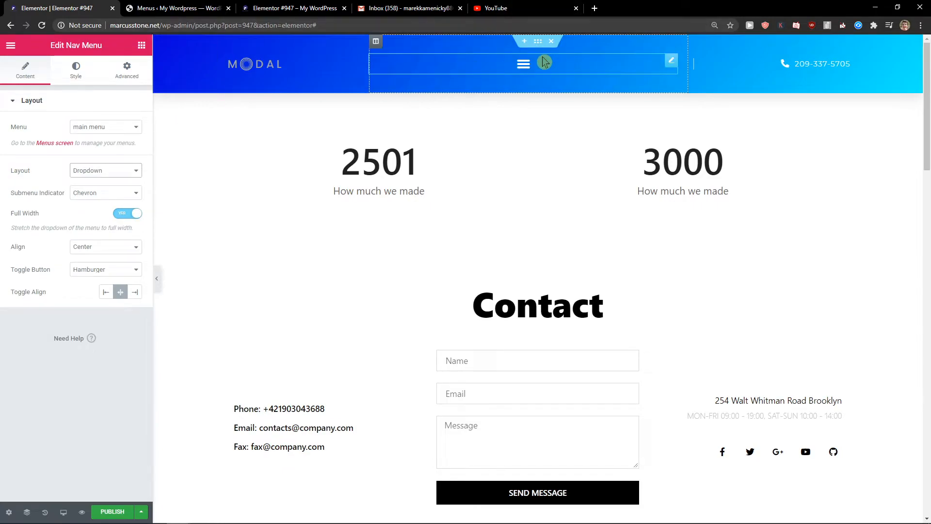
left_click(523, 64)
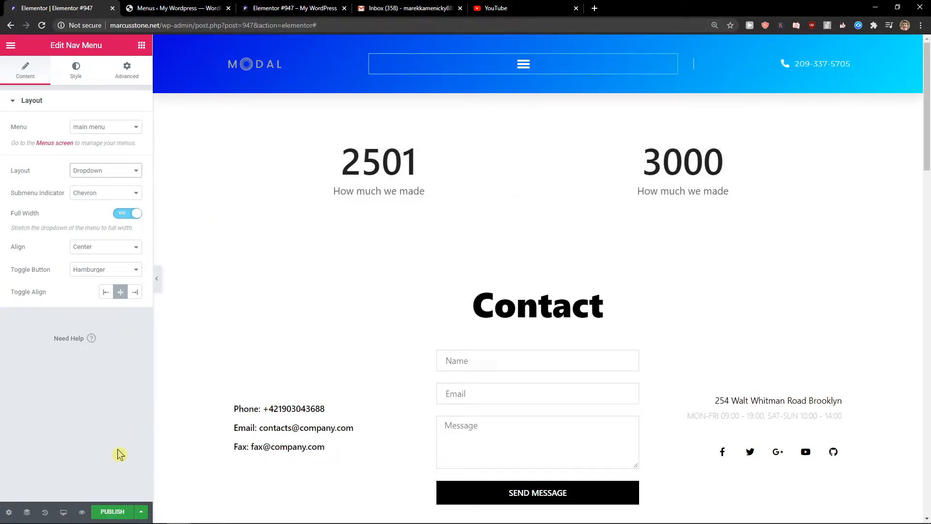
mouse_move(79, 512)
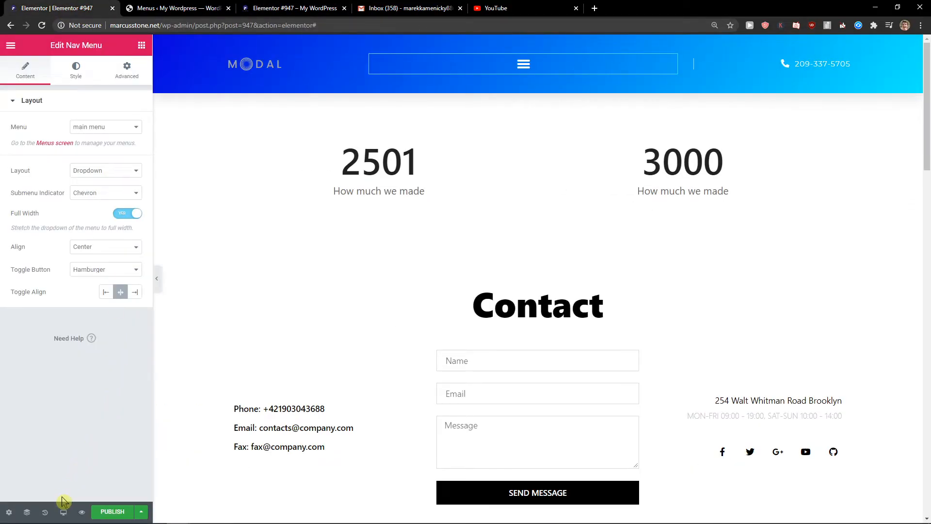
Step: Set the Nav Menu layout back to Horizontal
left_click(104, 171)
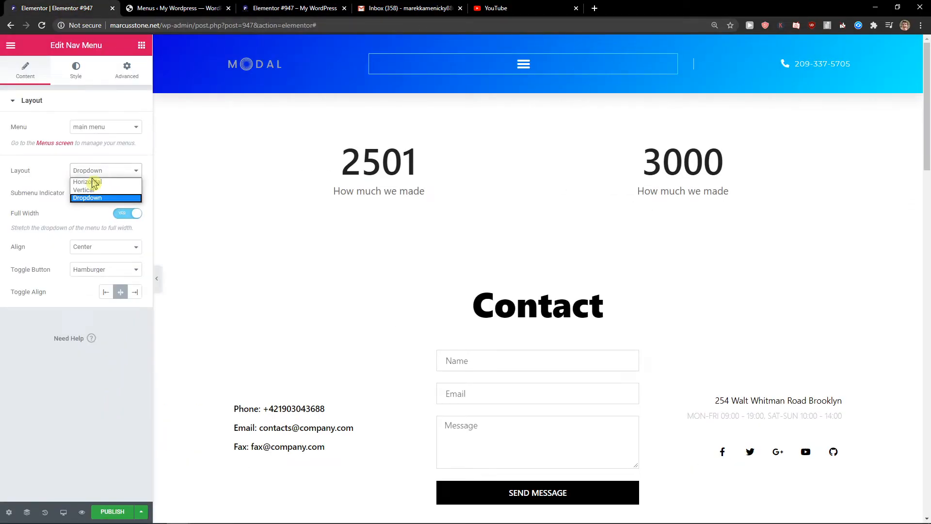
left_click(86, 182)
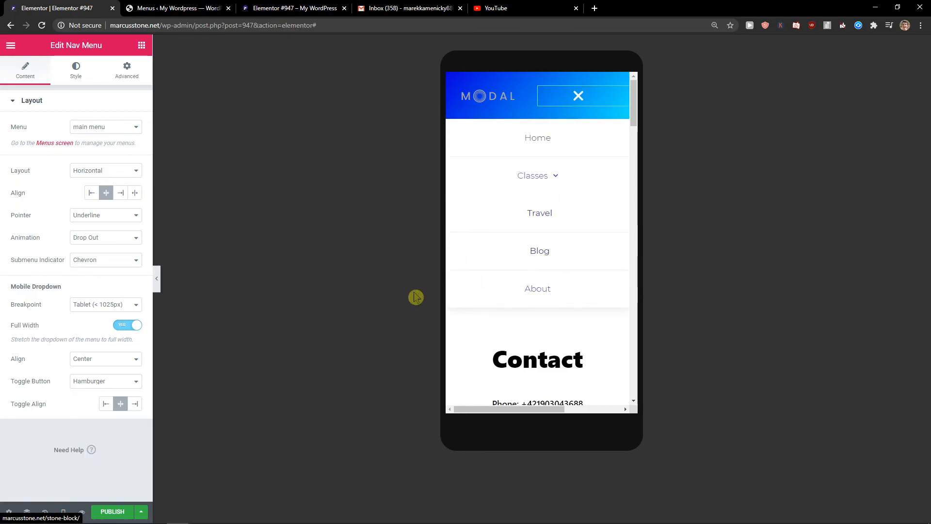
mouse_move(291, 8)
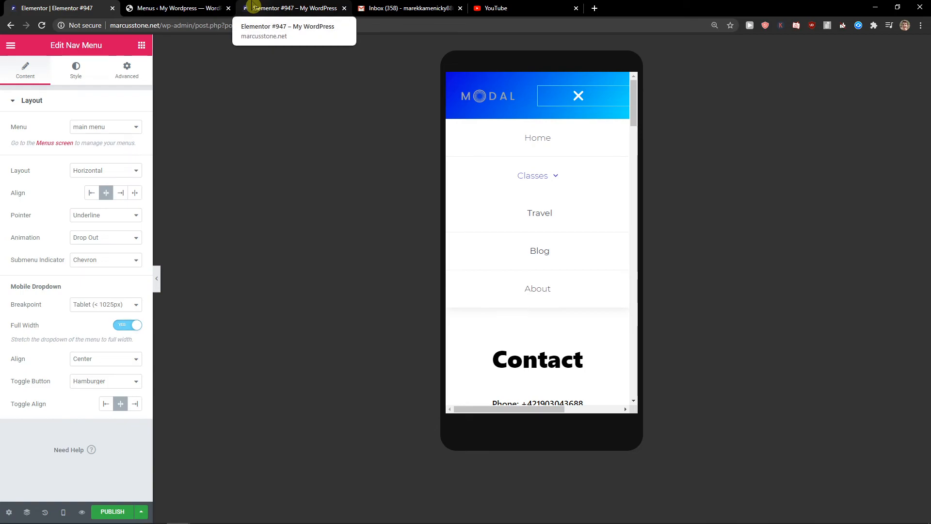
mouse_move(43, 512)
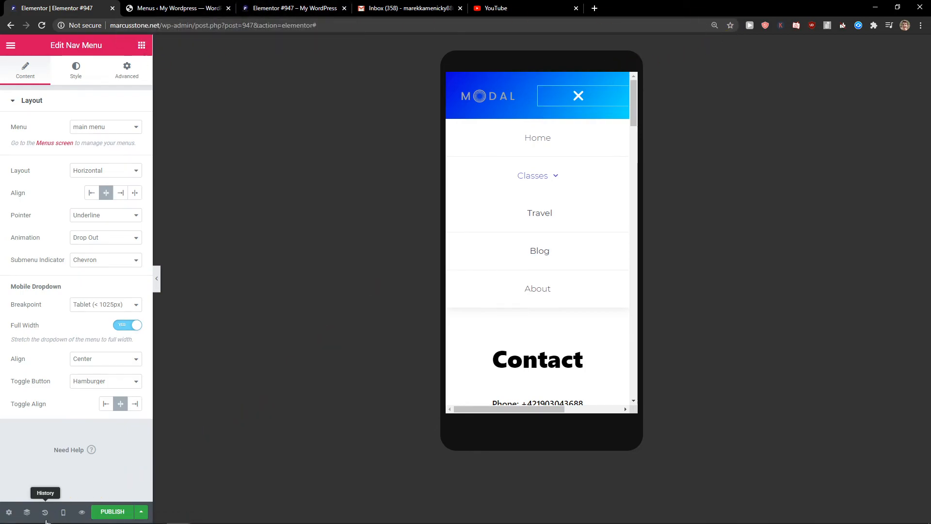
Step: Show the page's editing history in desktop preview
left_click(45, 511)
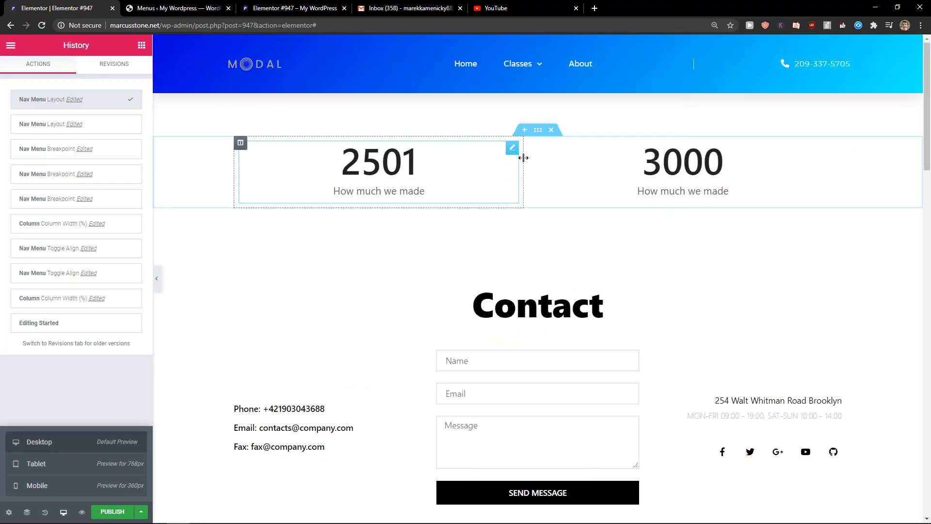
scroll("down", 3)
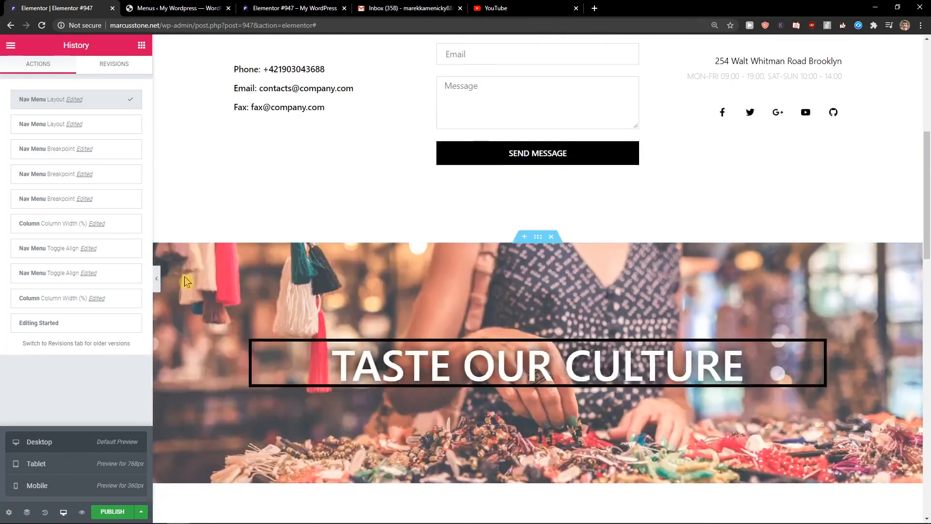